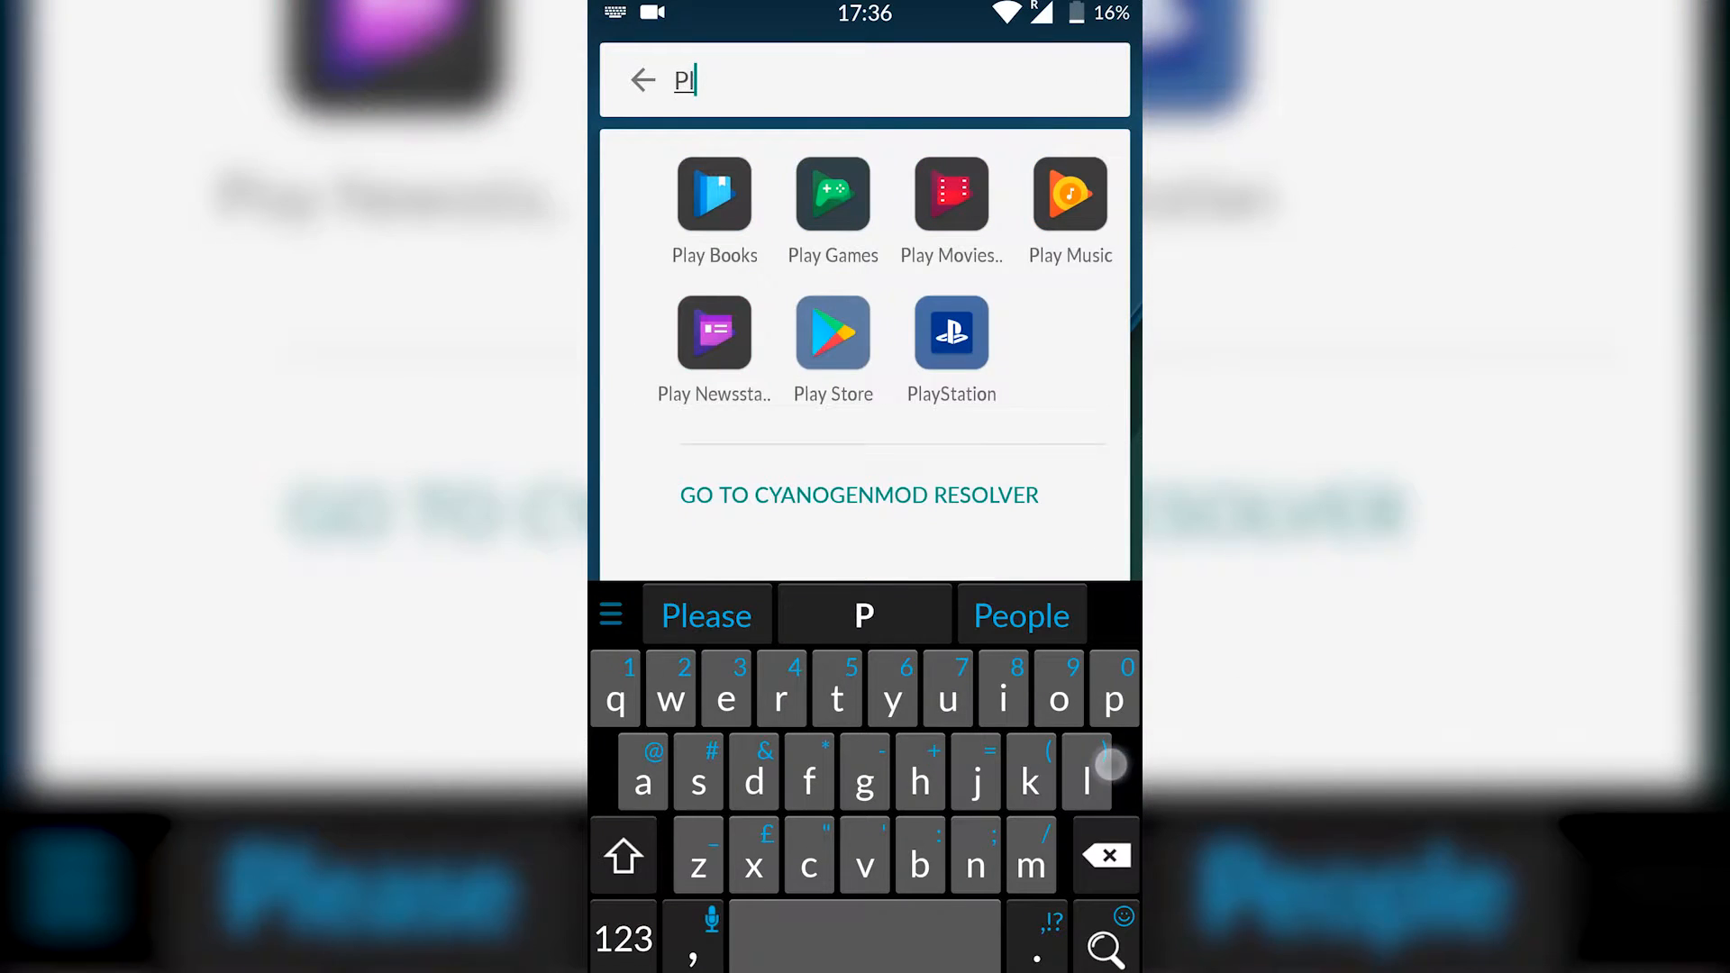
Search the Play Store for "virtual jaguar" and confirm Virtual Jaguar shows as installed
{"action": "left_click", "coordinate": [832, 333]}
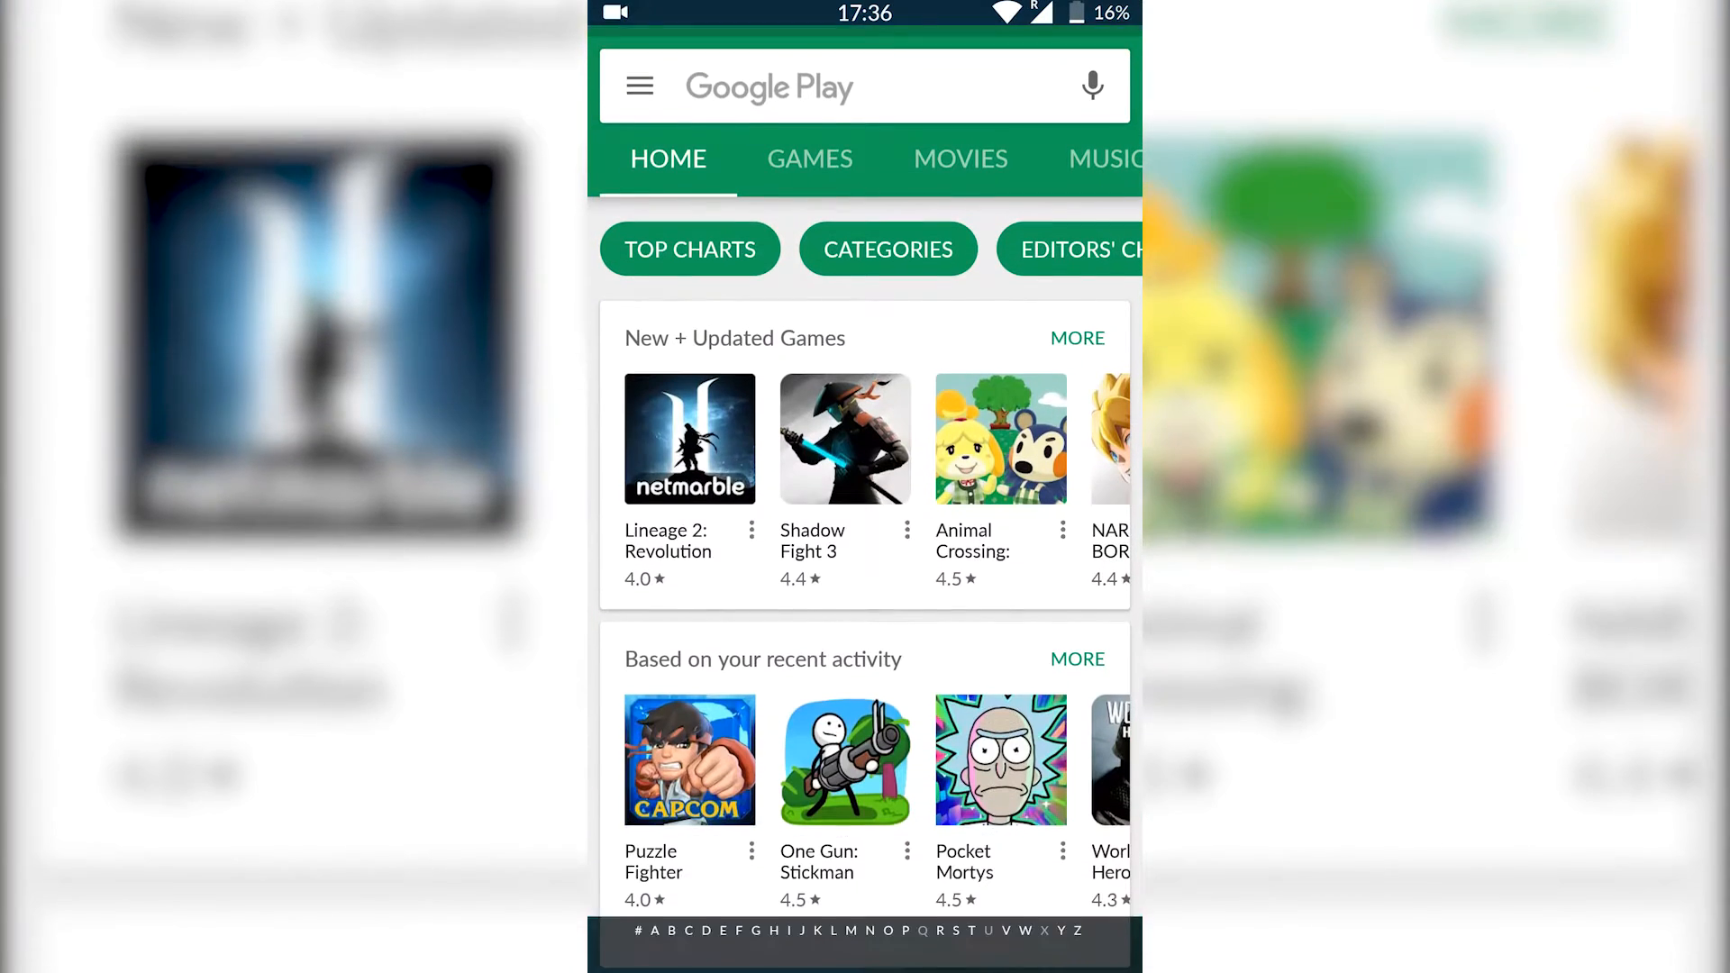
{"action": "type", "text": "virtual jaguar"}
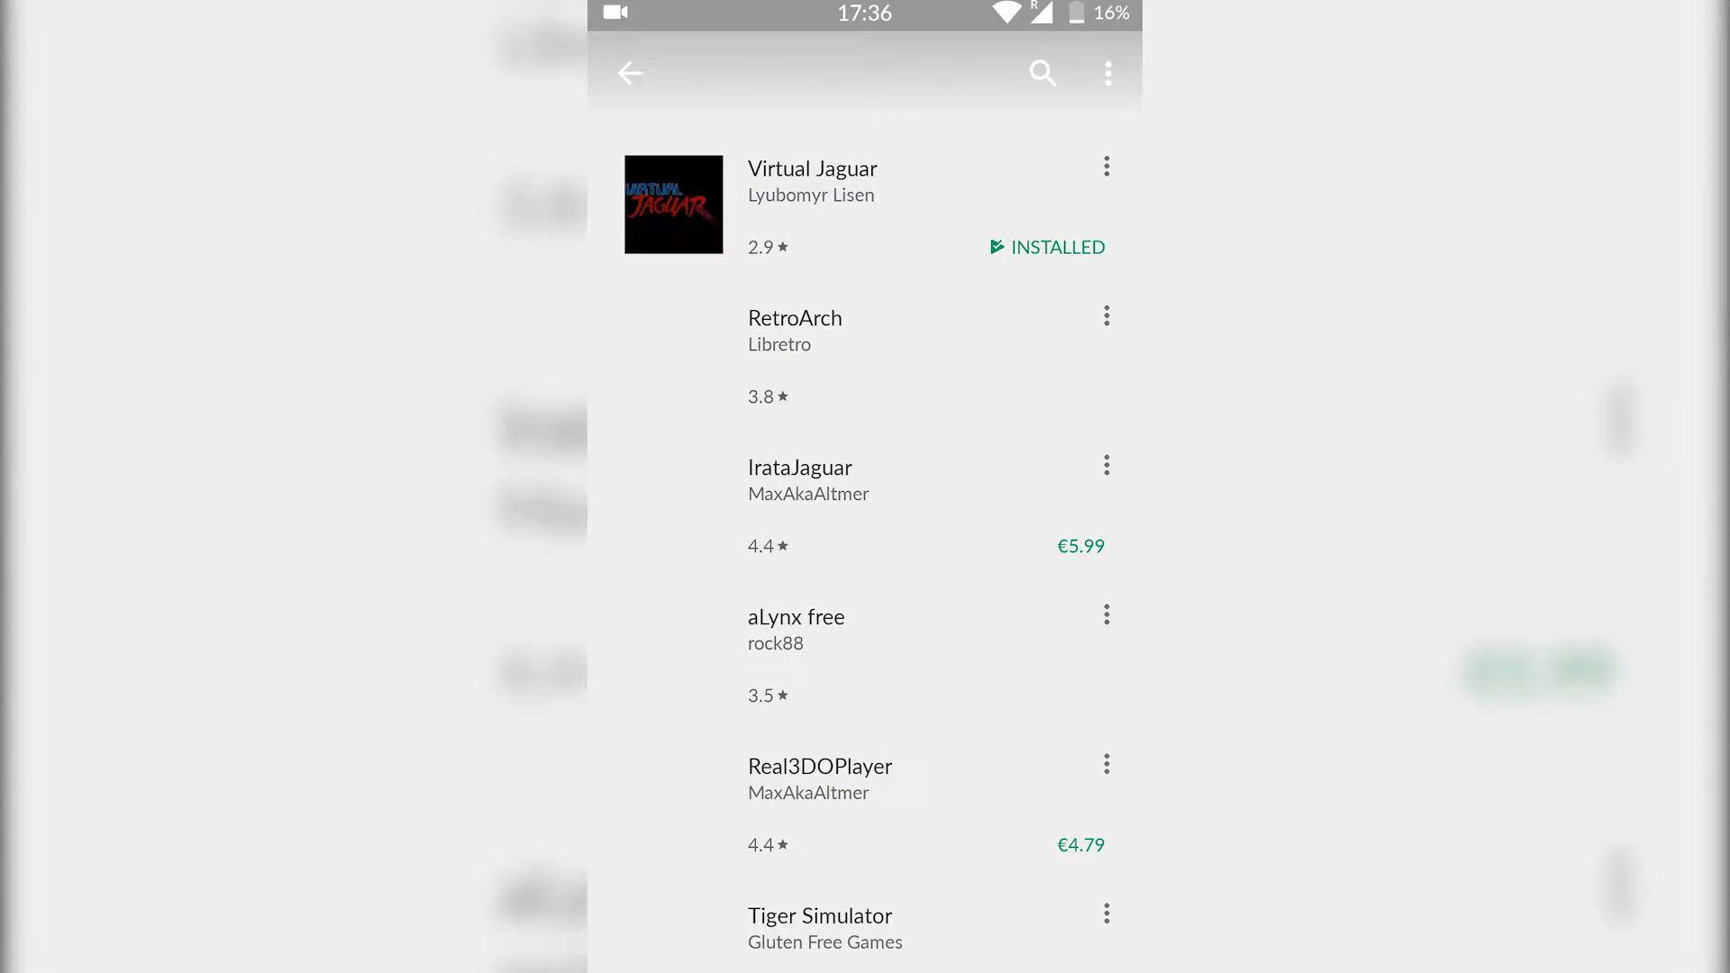
{"action": "left_click", "coordinate": [813, 204]}
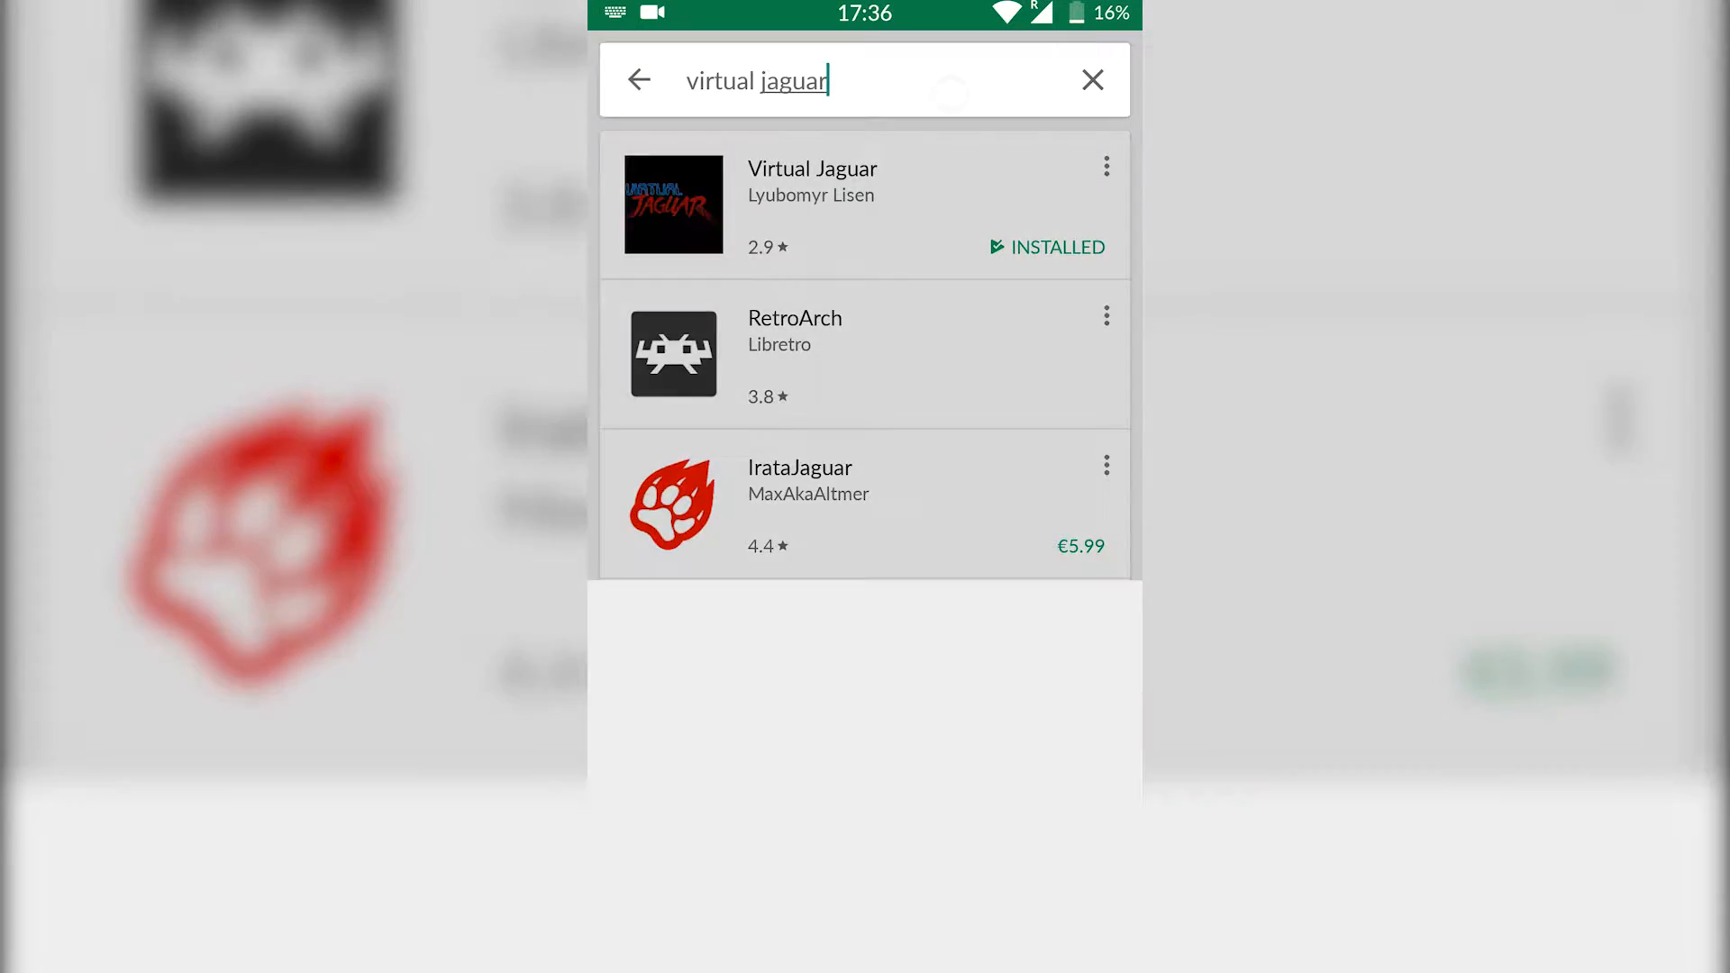
Search for "zarchiver", confirm it is installed, and return to the home screen
{"action": "left_click", "coordinate": [1093, 79]}
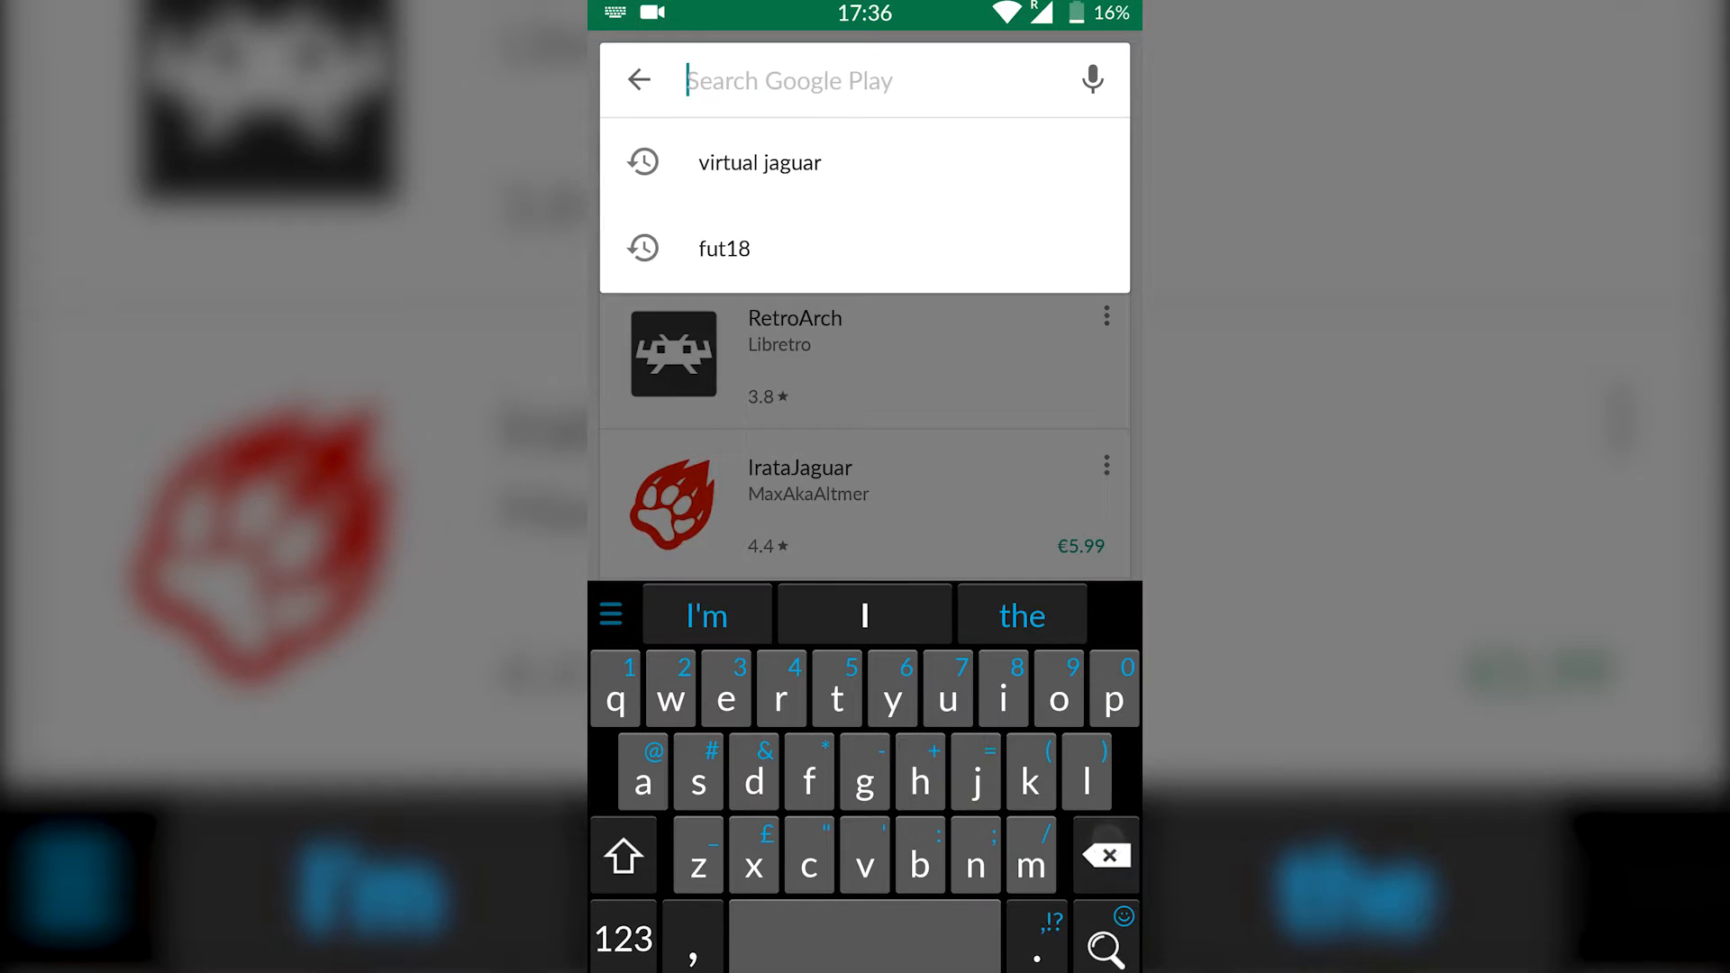
{"action": "type", "text": "zarchiver"}
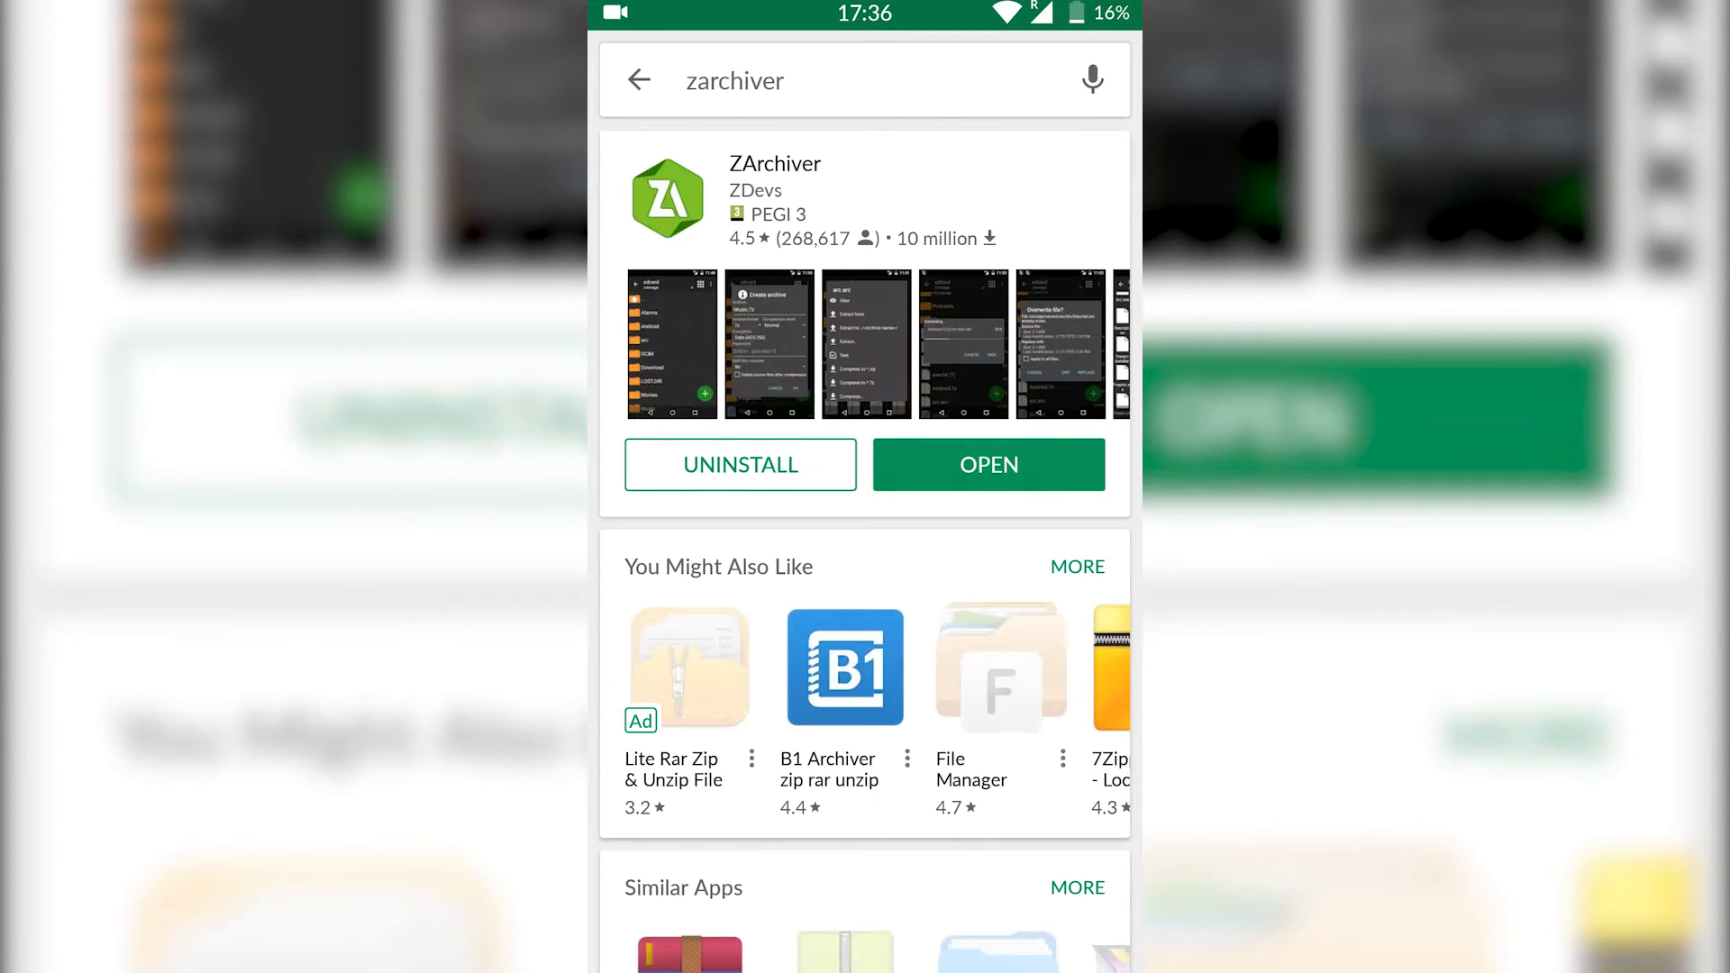
{"action": "left_click", "coordinate": [988, 465]}
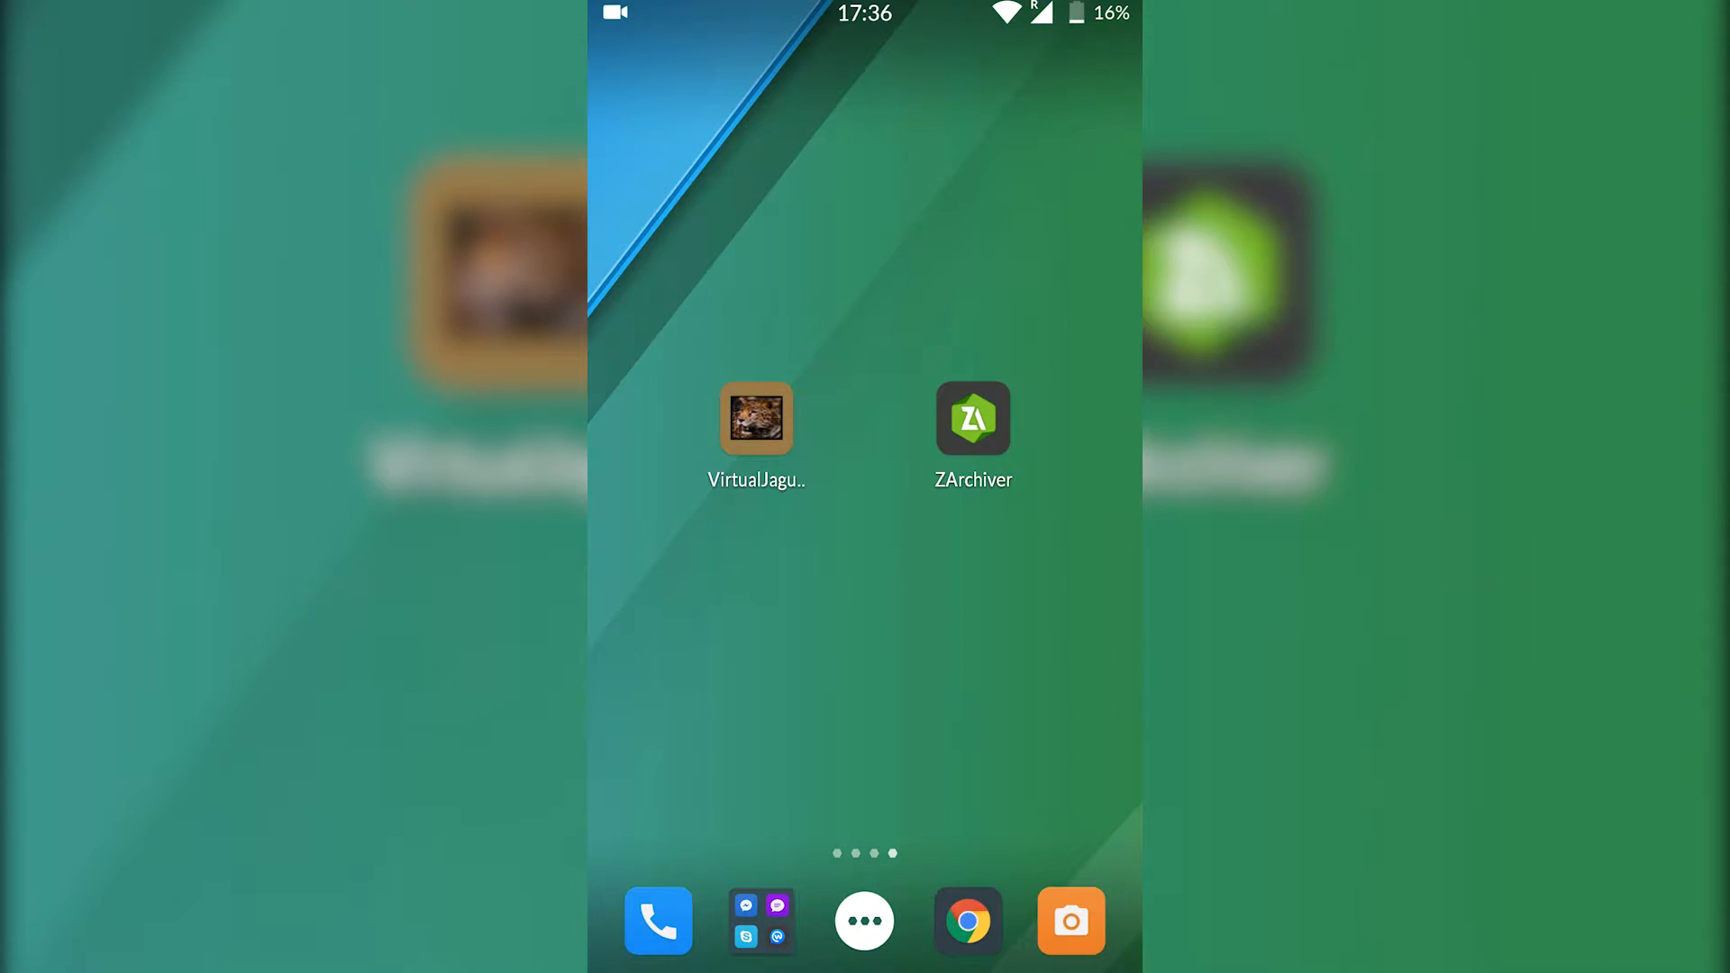
Launch ZArchiver, enter the Atari Jaguar folder and show actions for Alien vs Predator (World).zip
{"action": "left_click", "coordinate": [971, 416]}
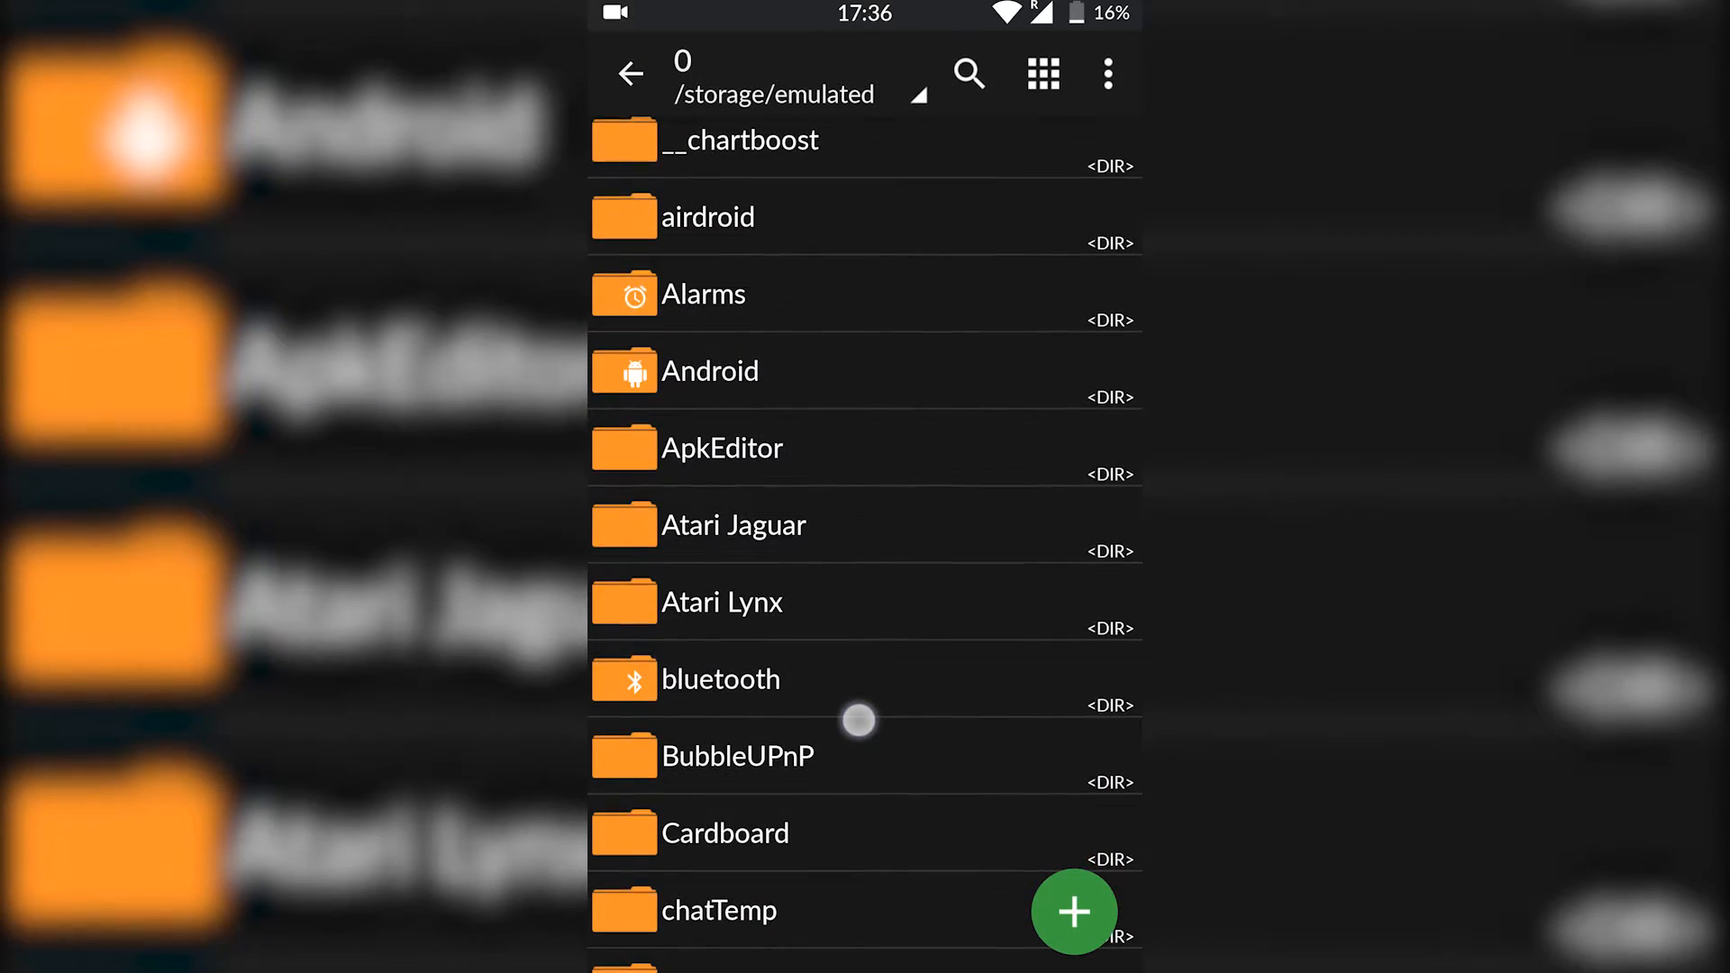
{"action": "left_click", "coordinate": [730, 524]}
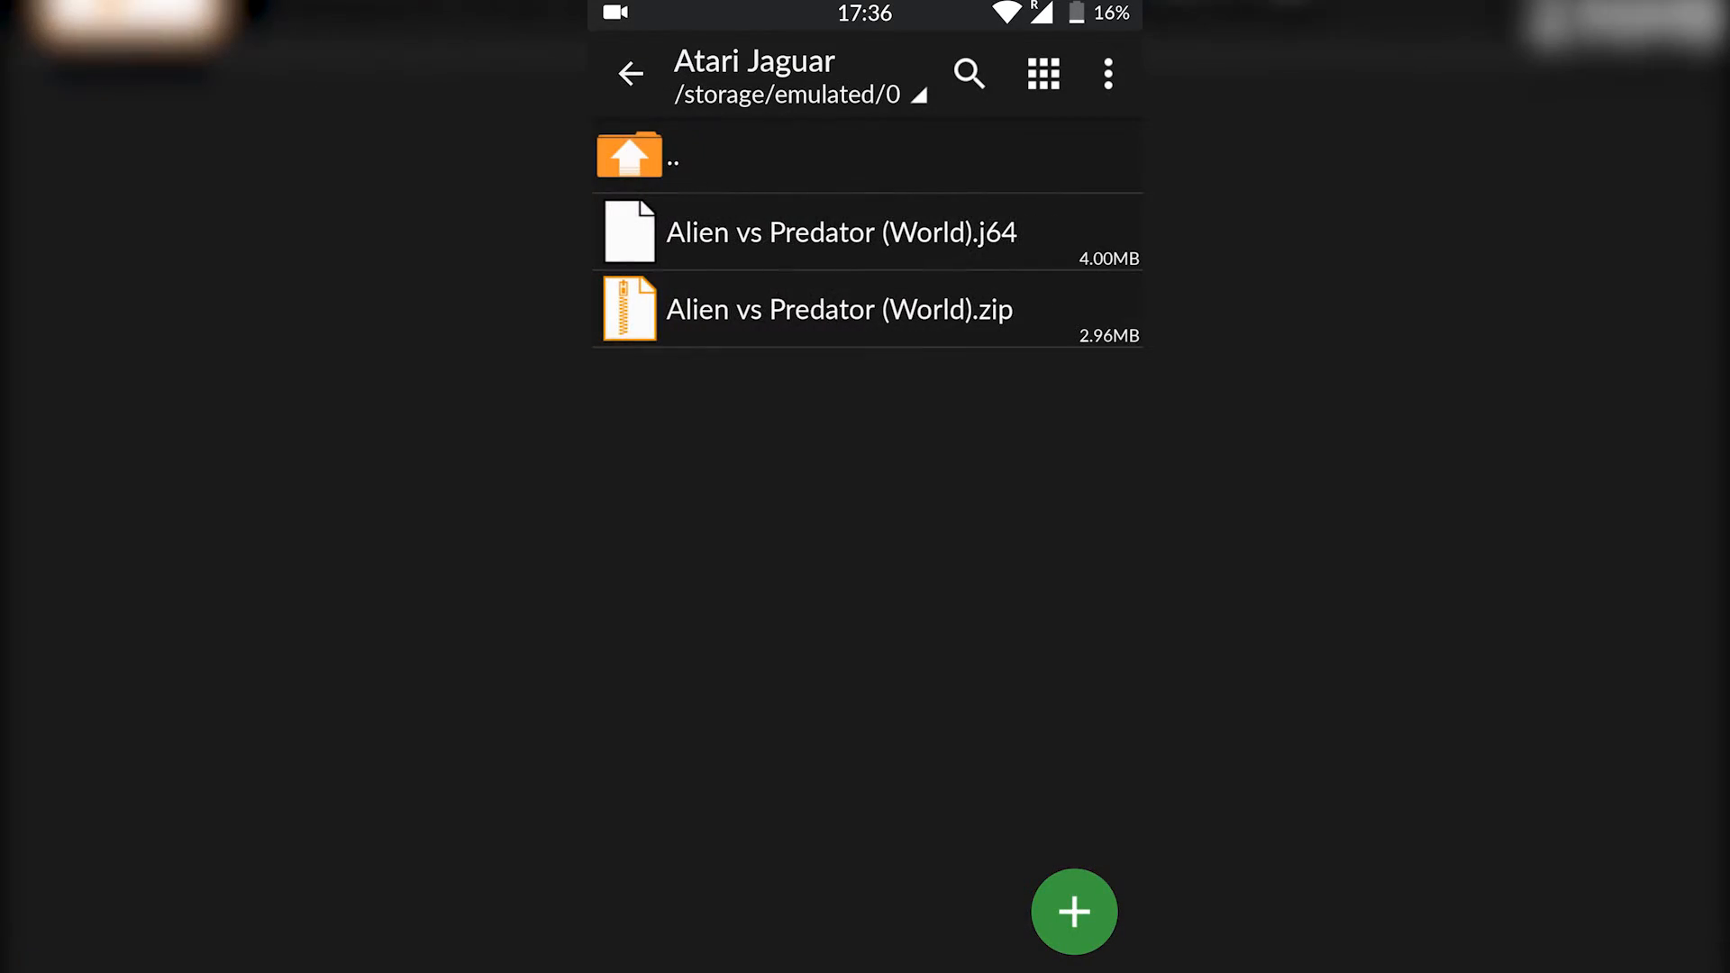
{"action": "left_click", "coordinate": [872, 332]}
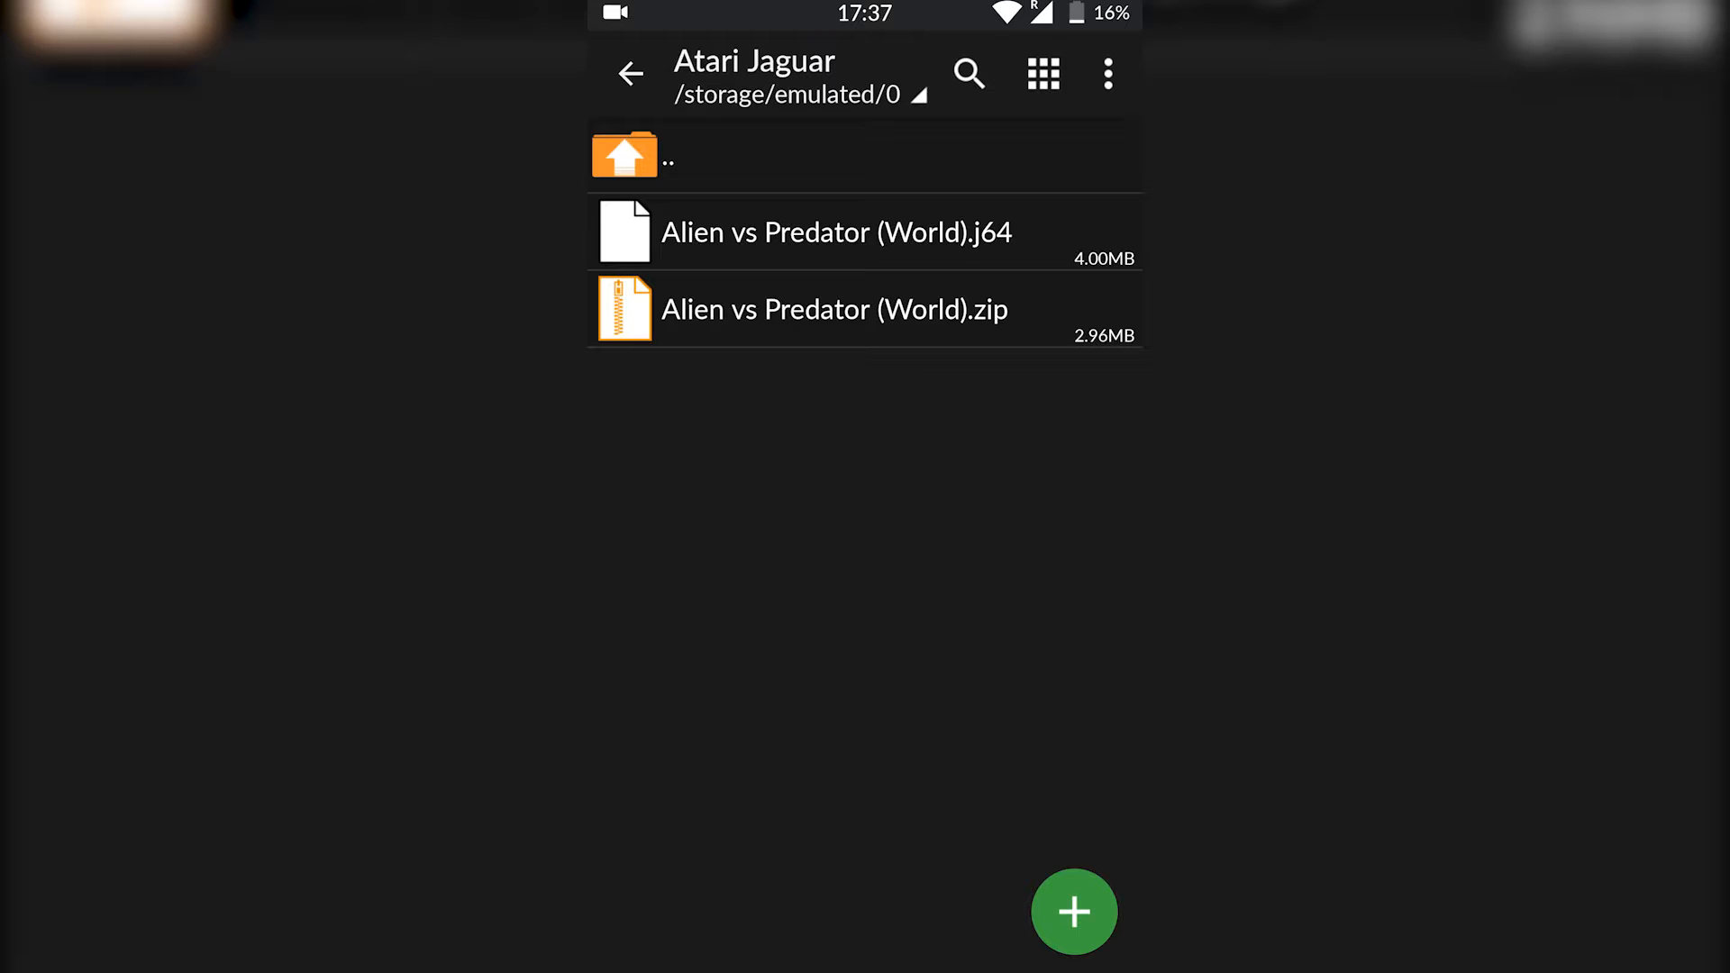
{"action": "left_click", "coordinate": [834, 233]}
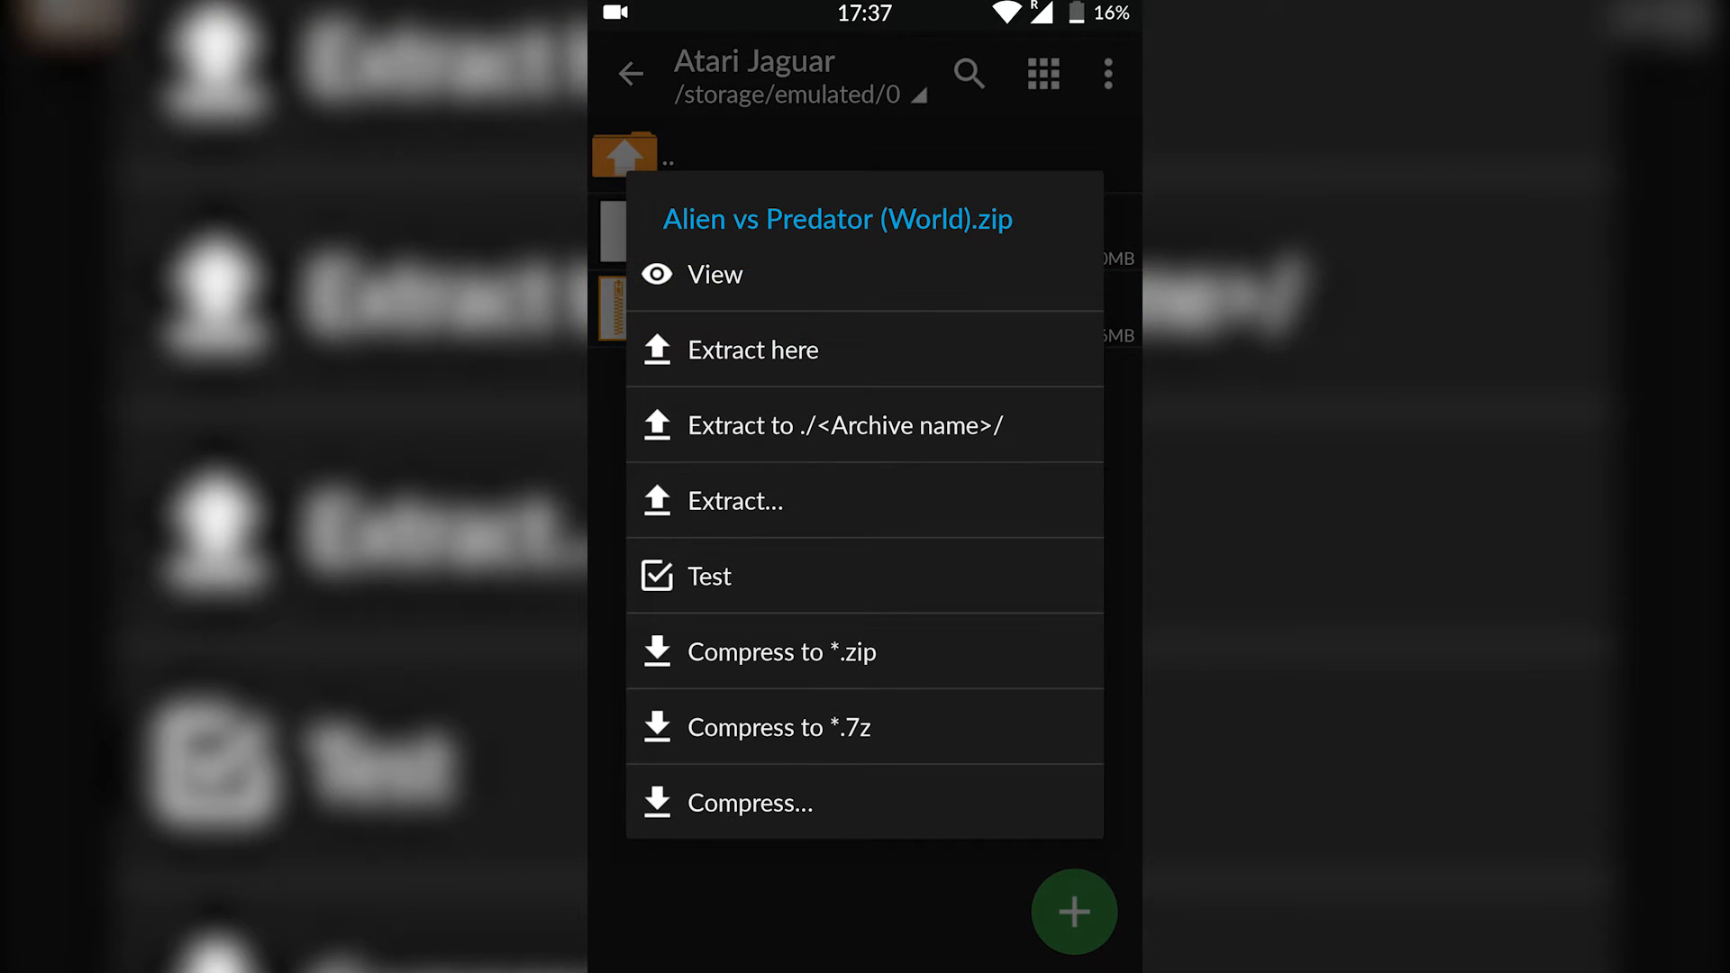
Extract the archive here, replacing the existing Alien vs Predator .j64 file
{"action": "left_click", "coordinate": [753, 348]}
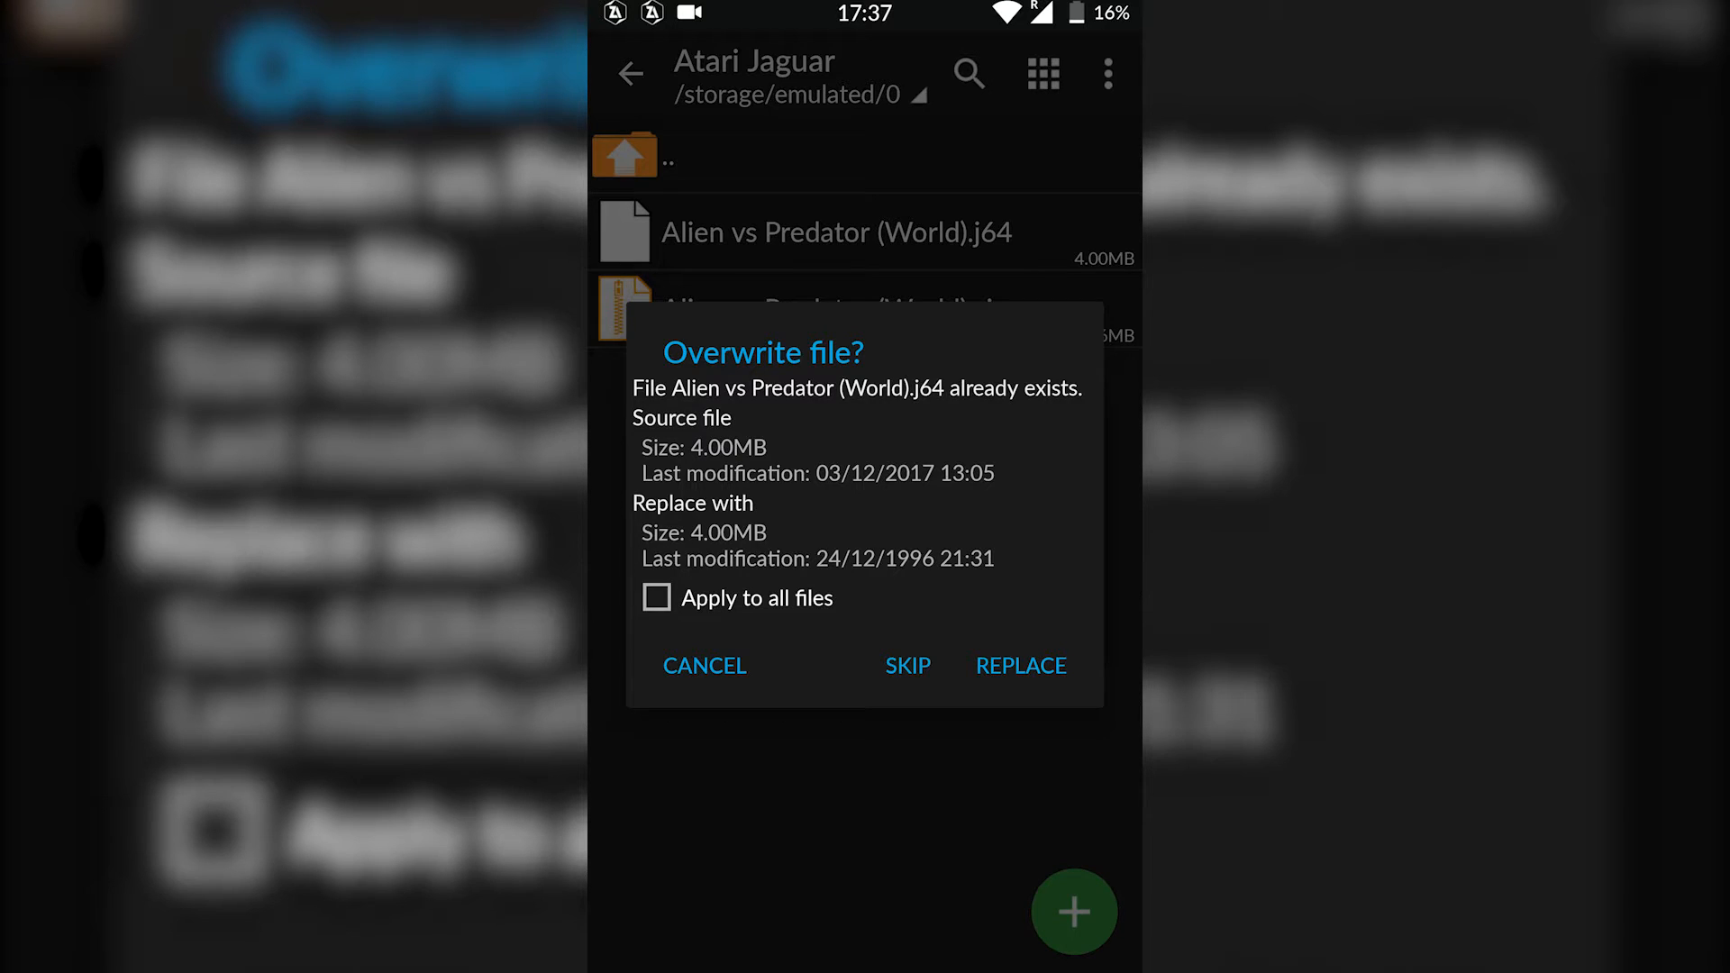
{"action": "left_click", "coordinate": [705, 665]}
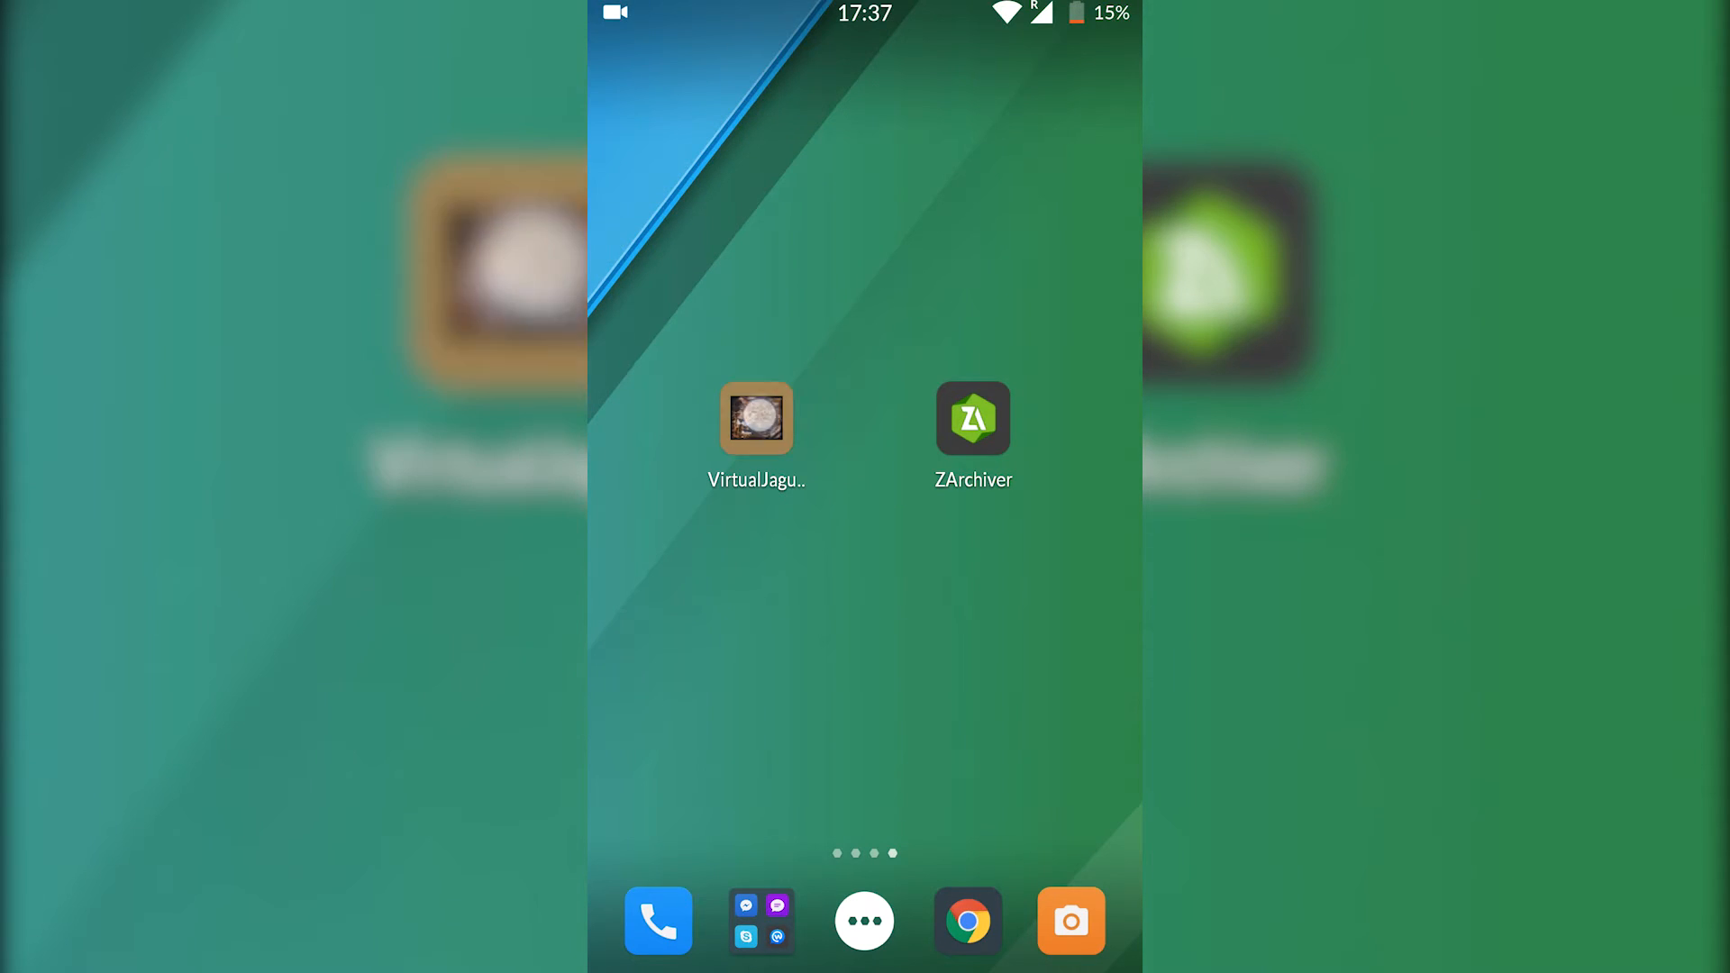
Select Alien vs Predator (World).j64 as the ROM in Virtual Jaguar and start emulation
{"action": "left_click", "coordinate": [757, 419]}
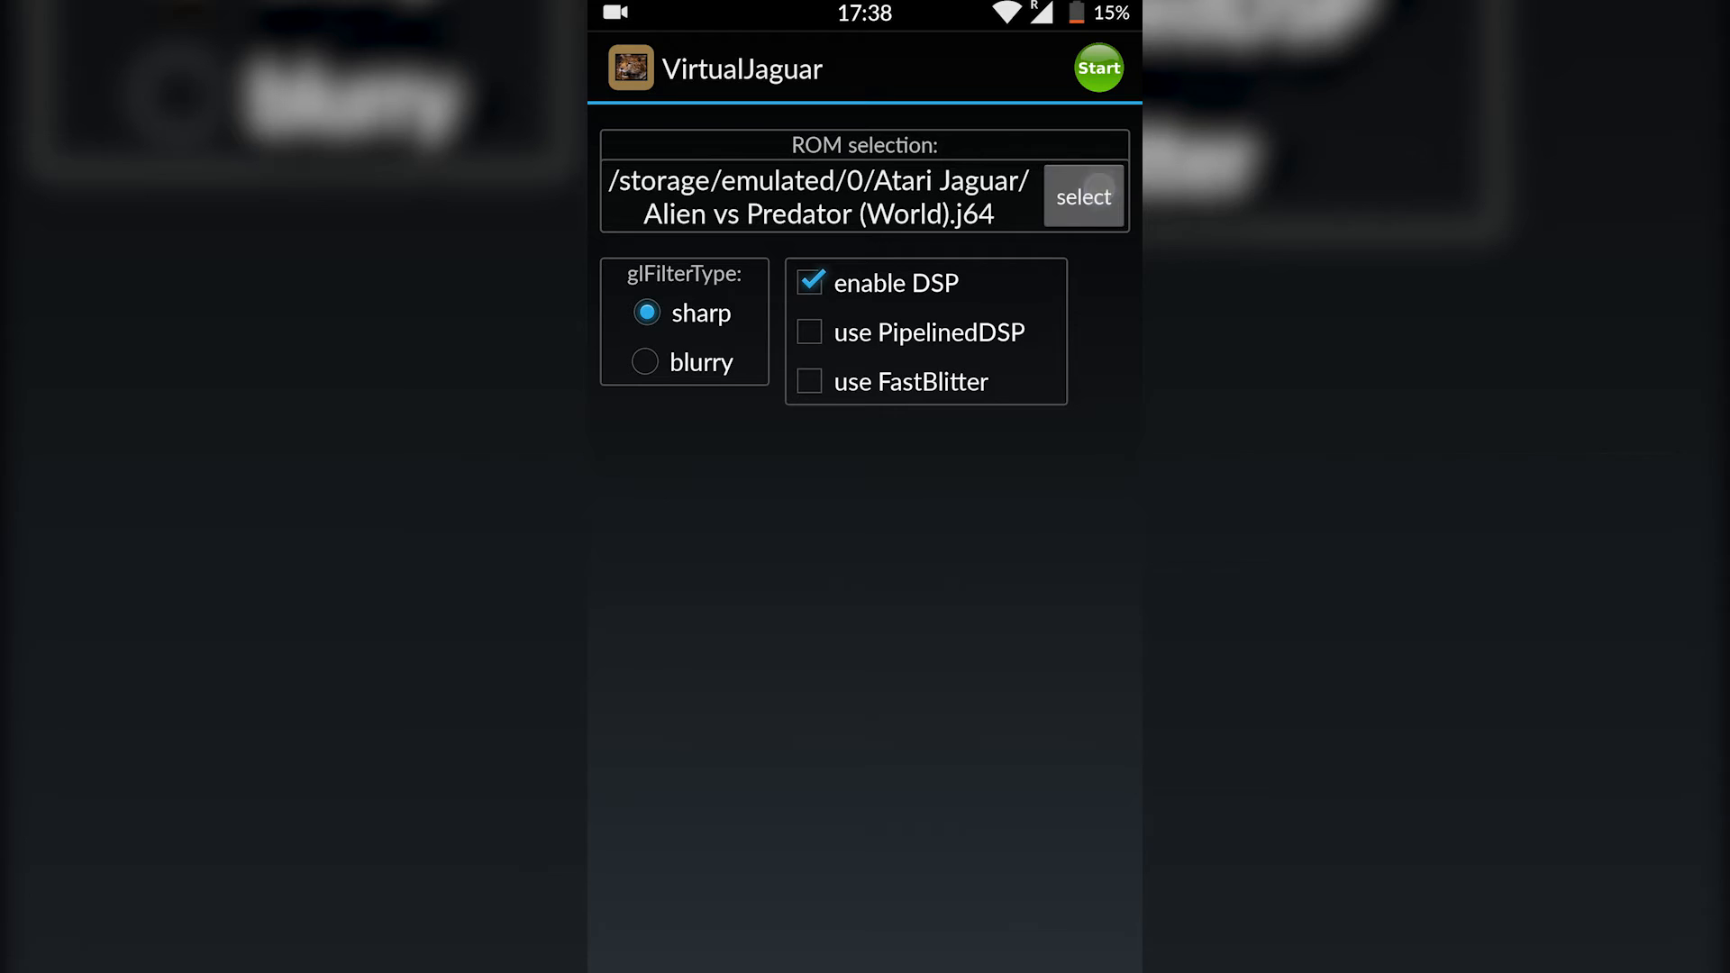
{"action": "left_click", "coordinate": [1083, 197]}
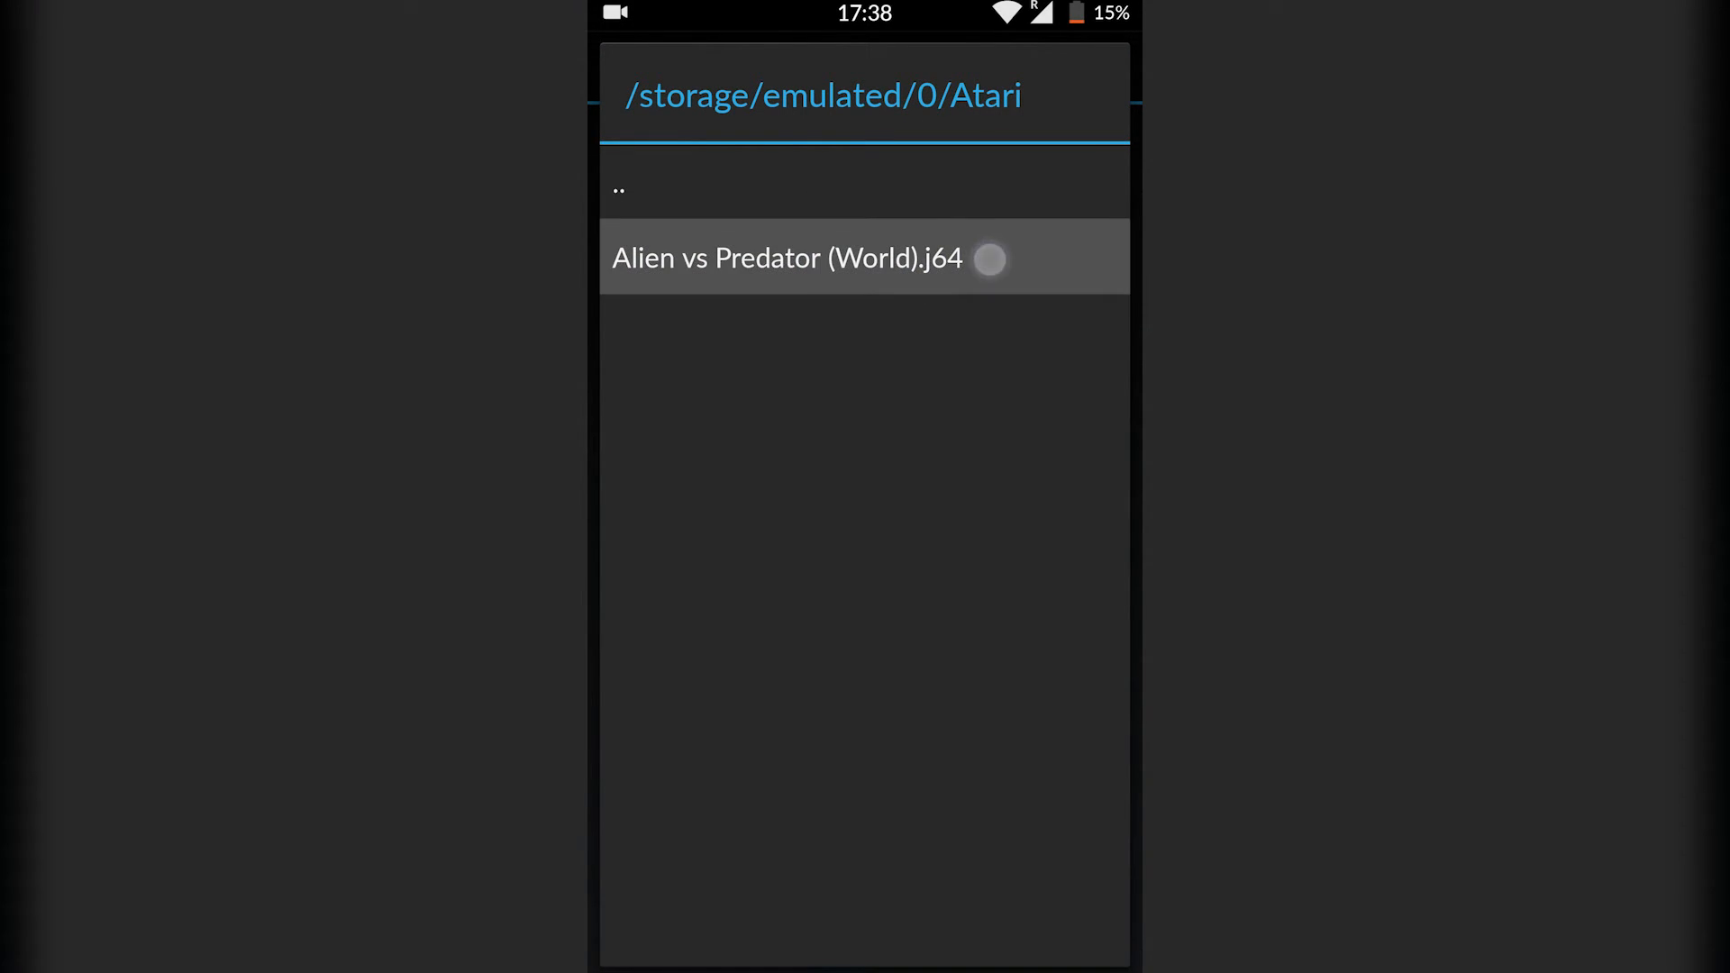
{"action": "left_click", "coordinate": [786, 258]}
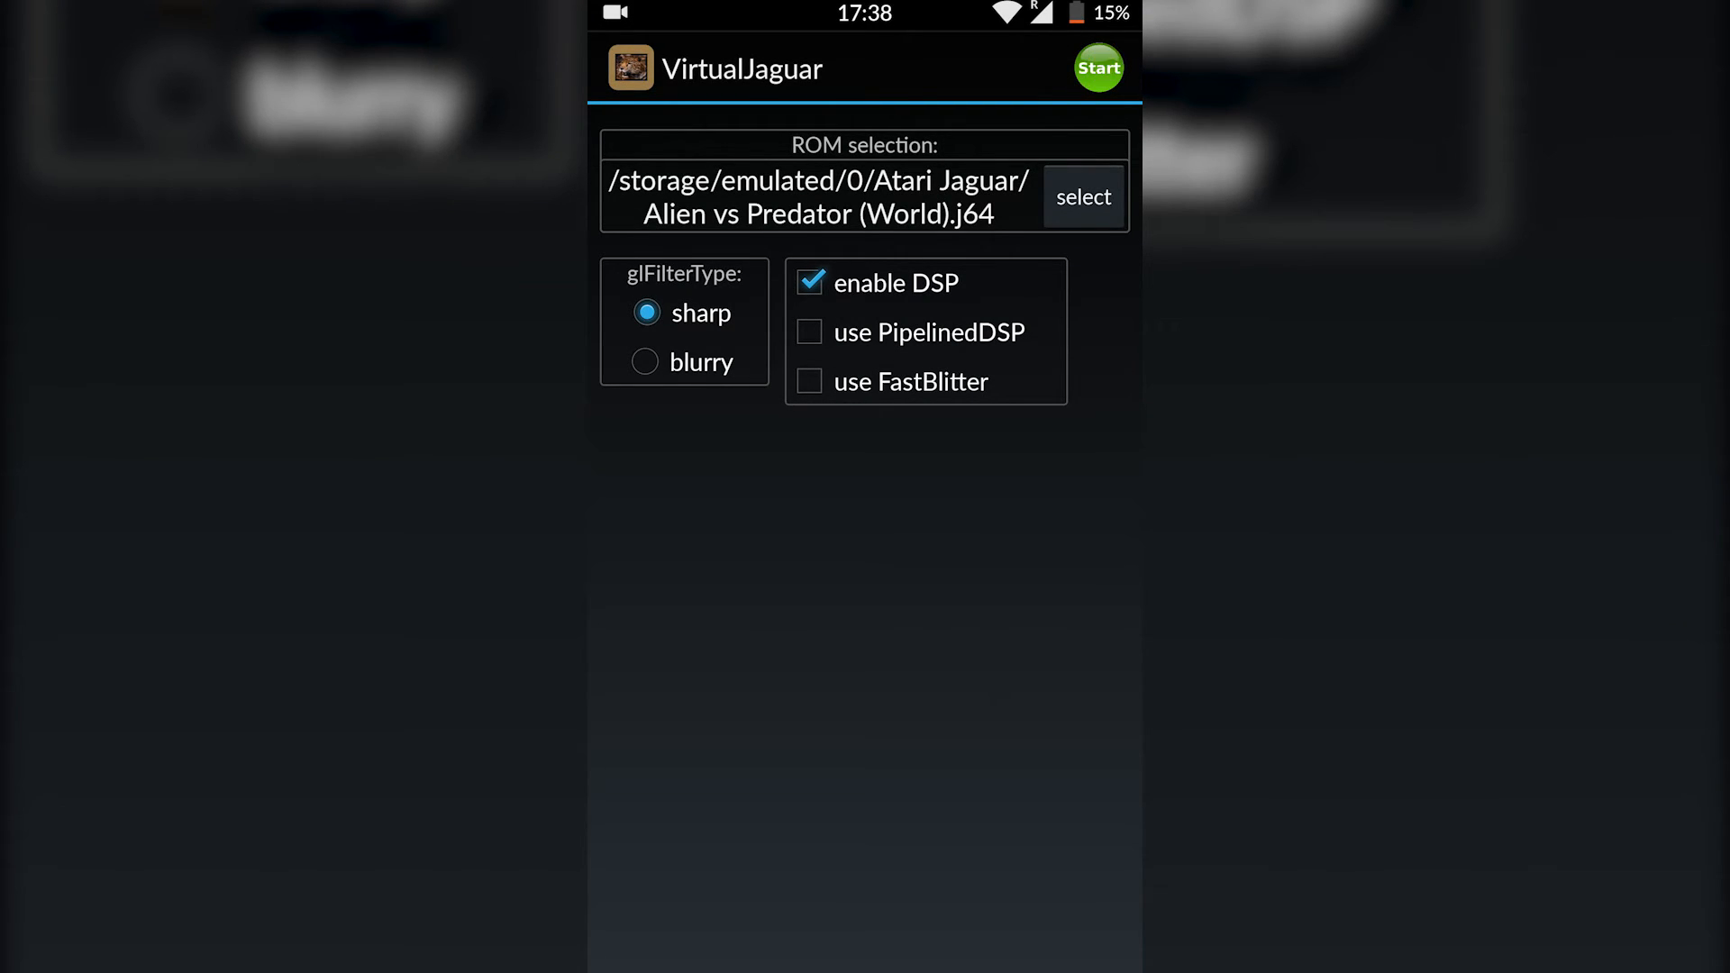
{"action": "left_click", "coordinate": [1097, 66]}
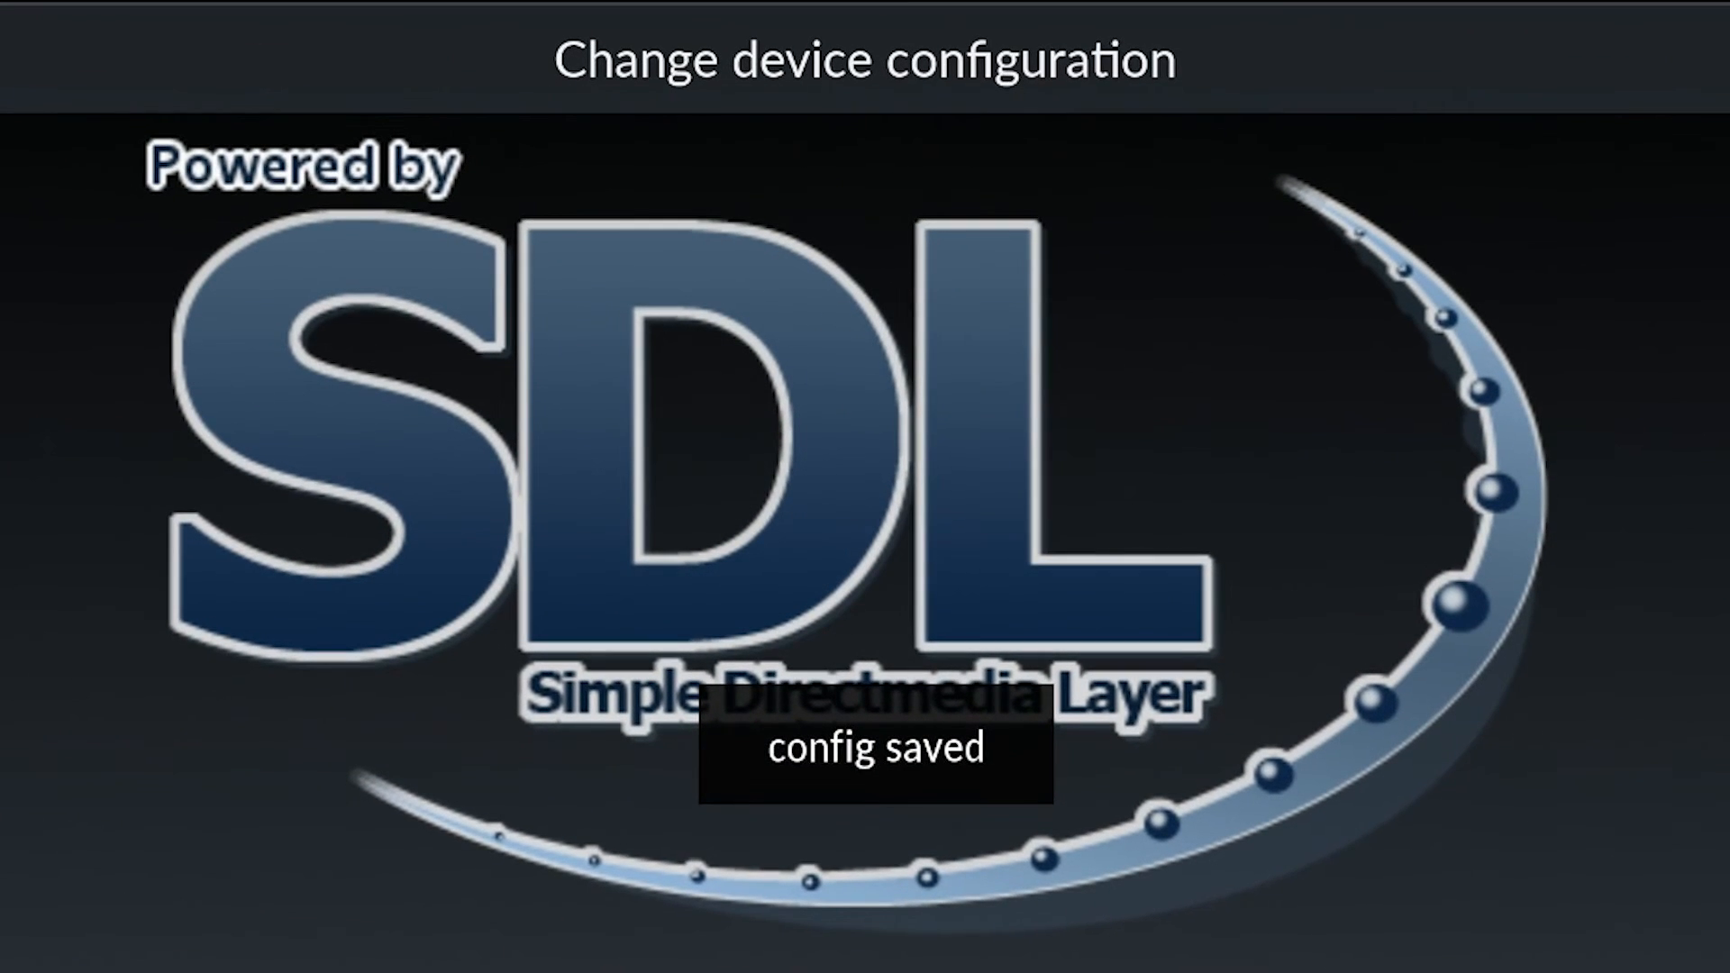